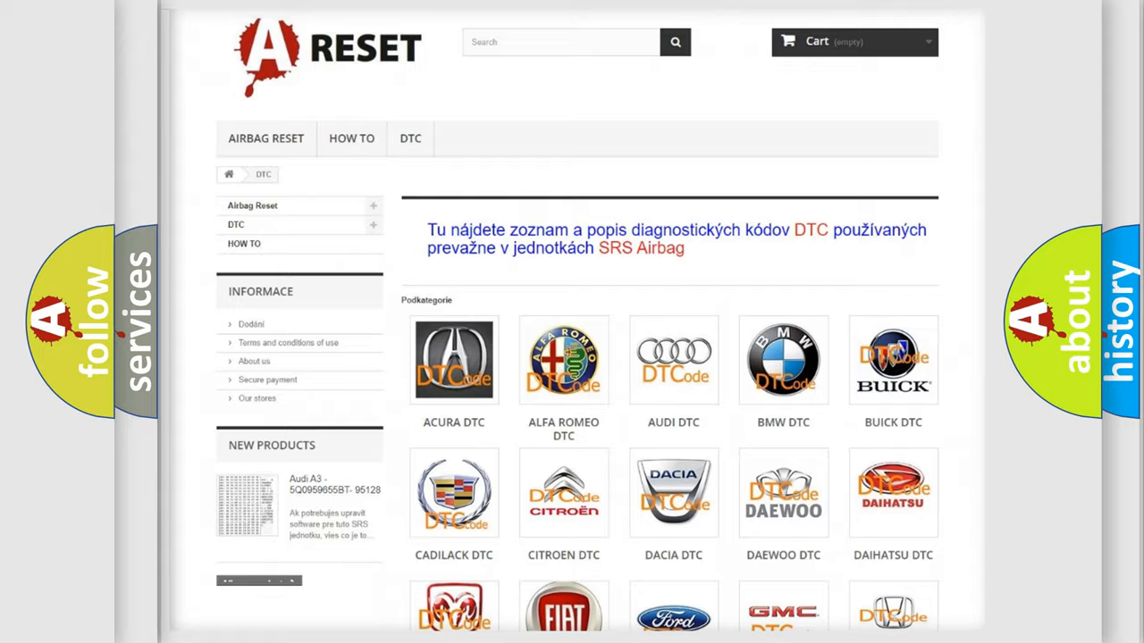
Step: Browse the manufacturers' DTC catalogue to reach the GMC trouble code listing
{"action": "scroll", "scroll_direction": "down", "scroll_amount": 3}
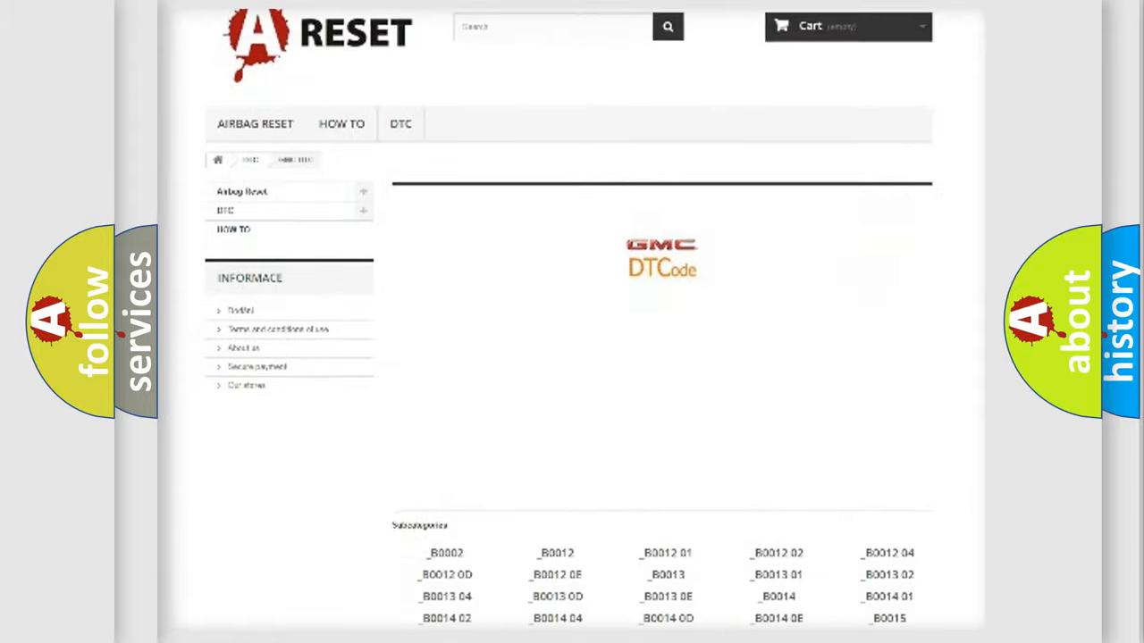
{"action": "scroll", "scroll_direction": "up", "scroll_amount": 3}
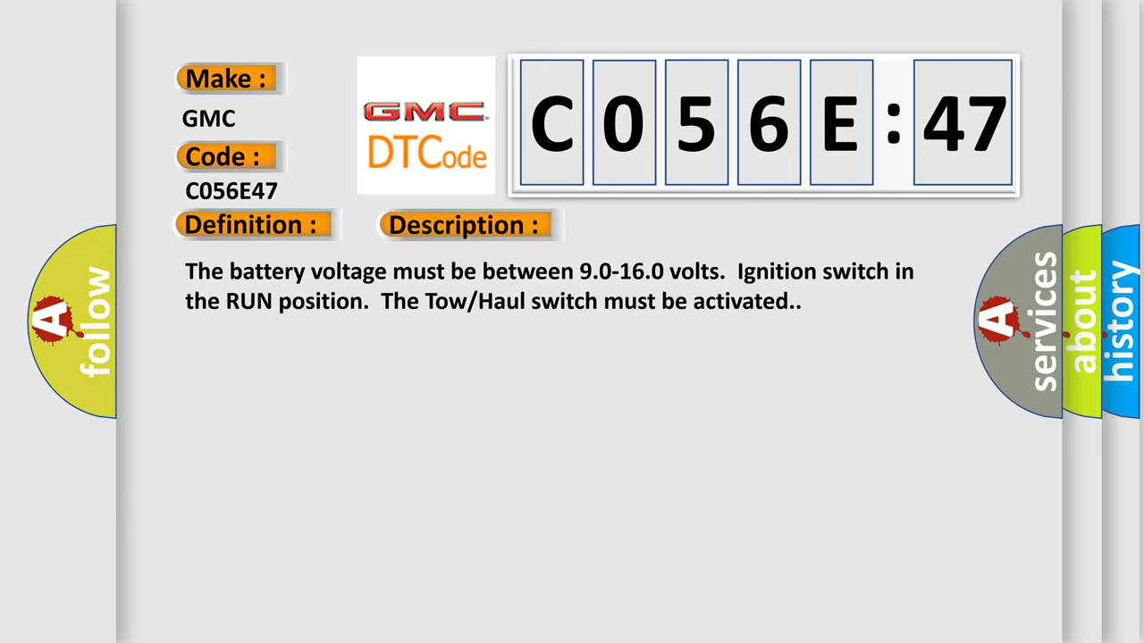
Step: Advance the C056E47 slide to reveal its Description and then its Cause text
{"action": "left_click", "coordinate": [654, 226]}
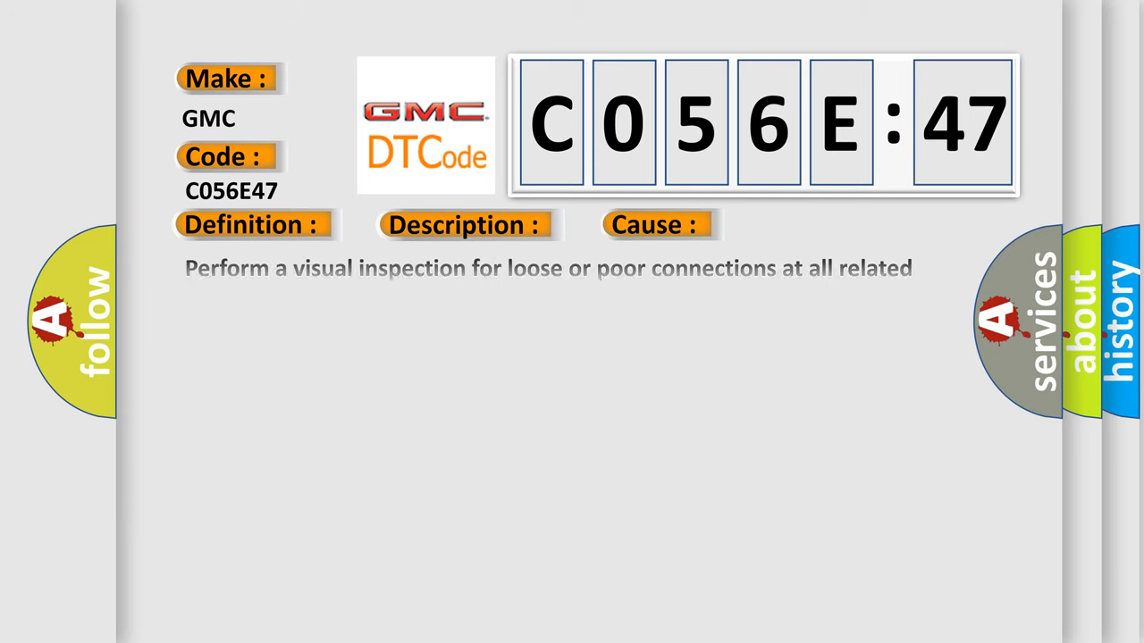